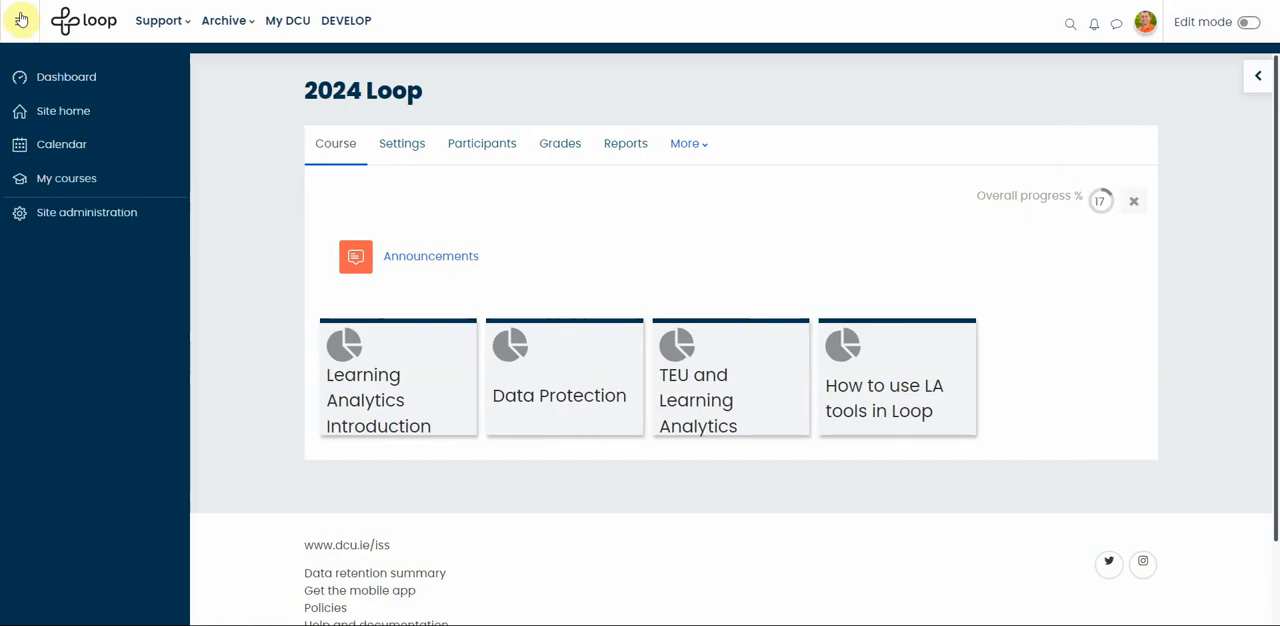
mouse_move(66, 76)
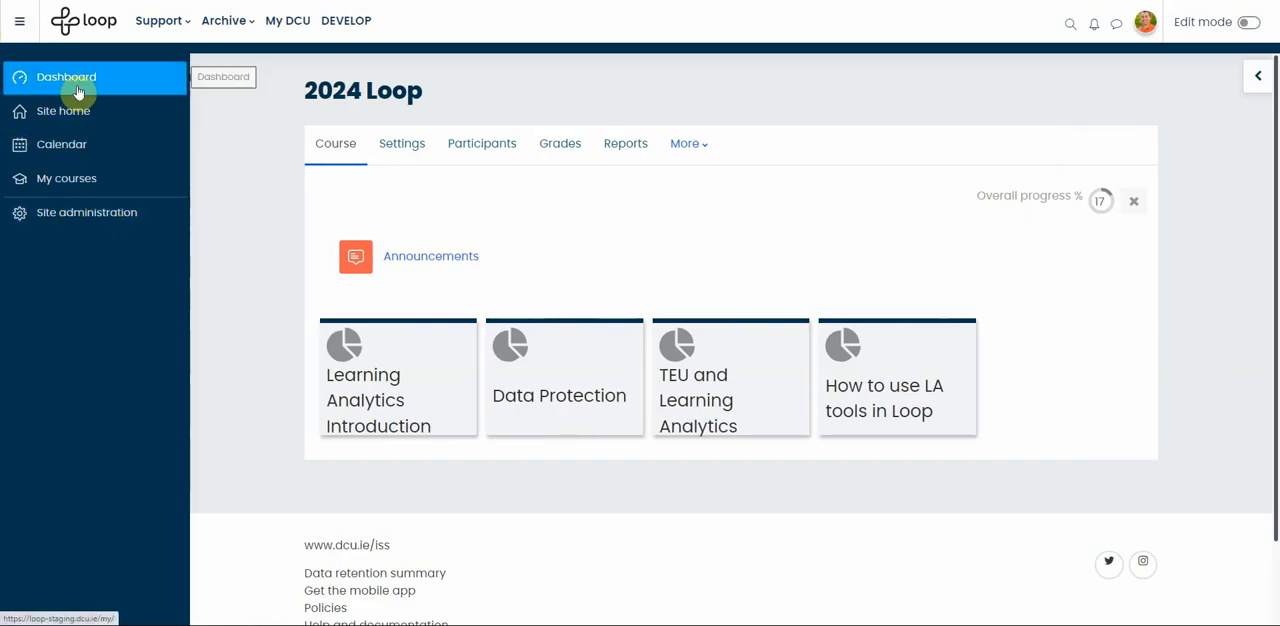
mouse_move(82, 244)
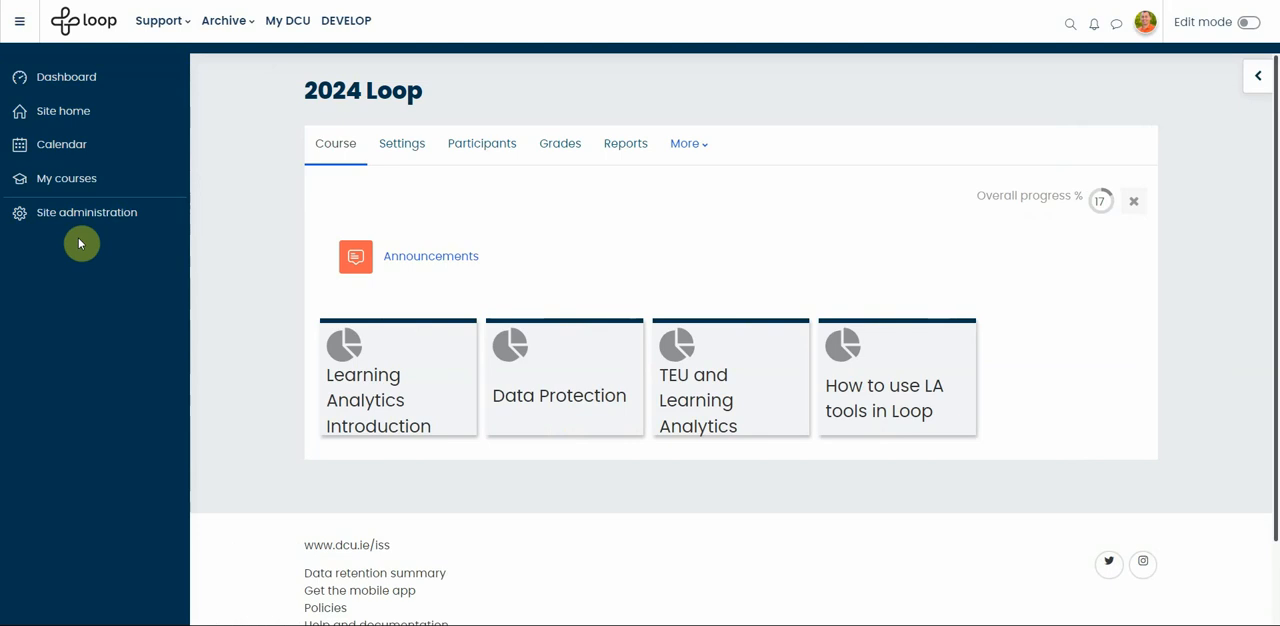
mouse_move(146, 80)
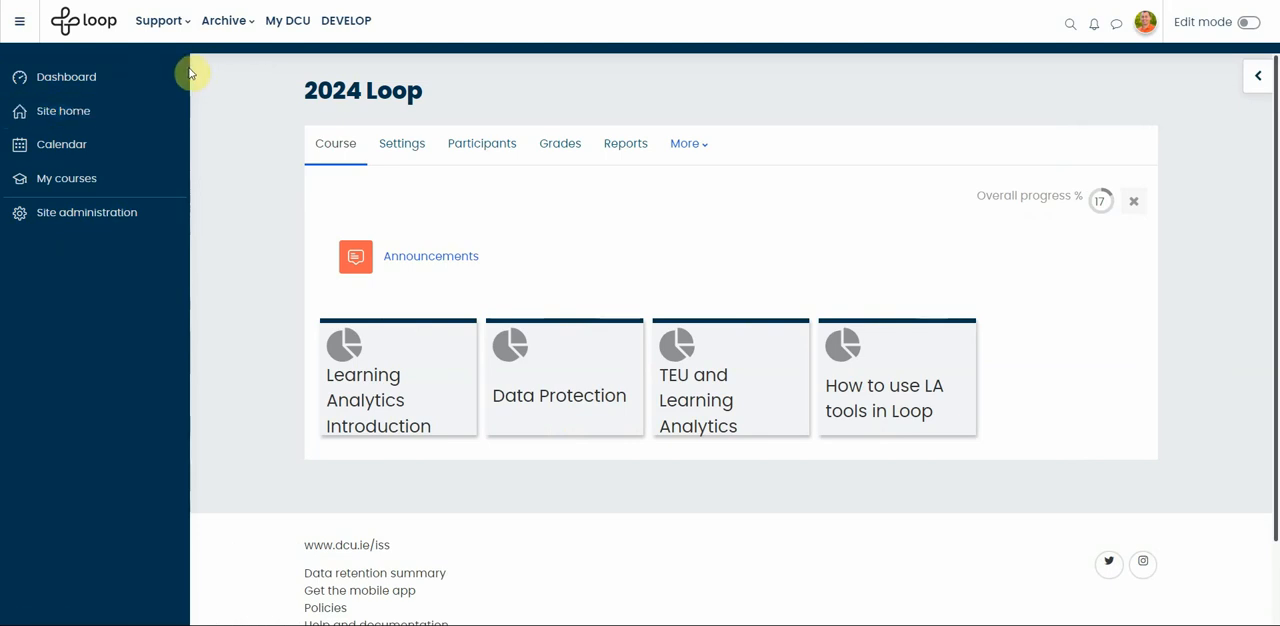
Step: Switch Edit mode on, show the course index, and go to the Assignment test activity from it
left_click(1248, 22)
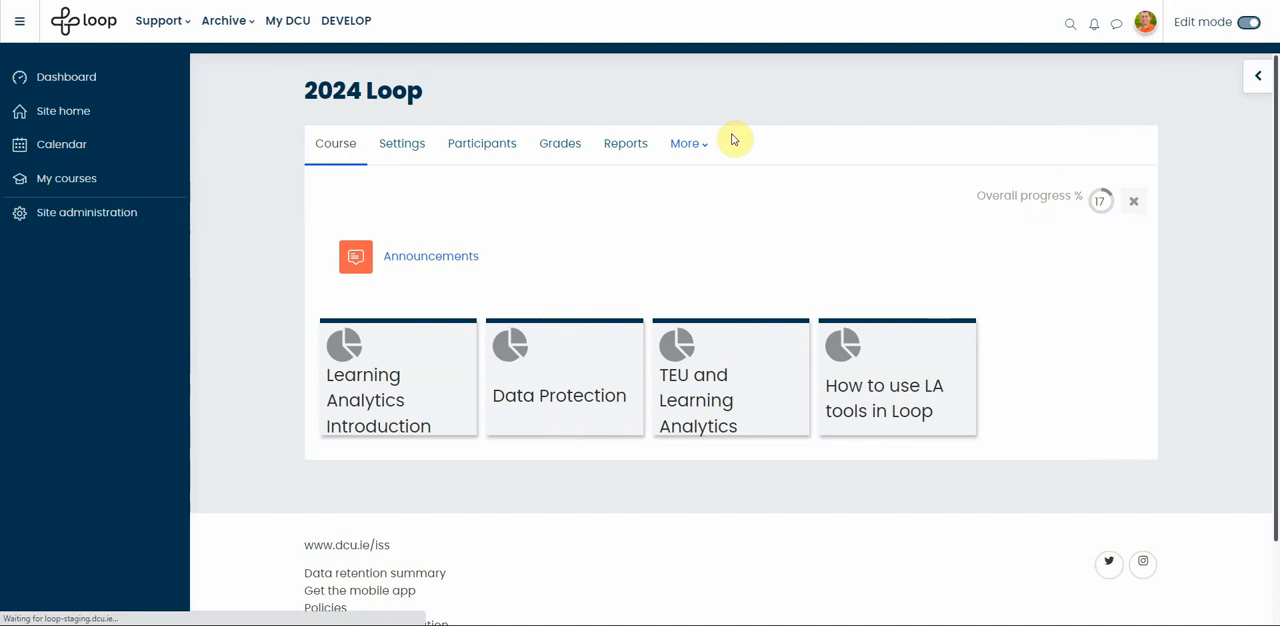
left_click(1248, 22)
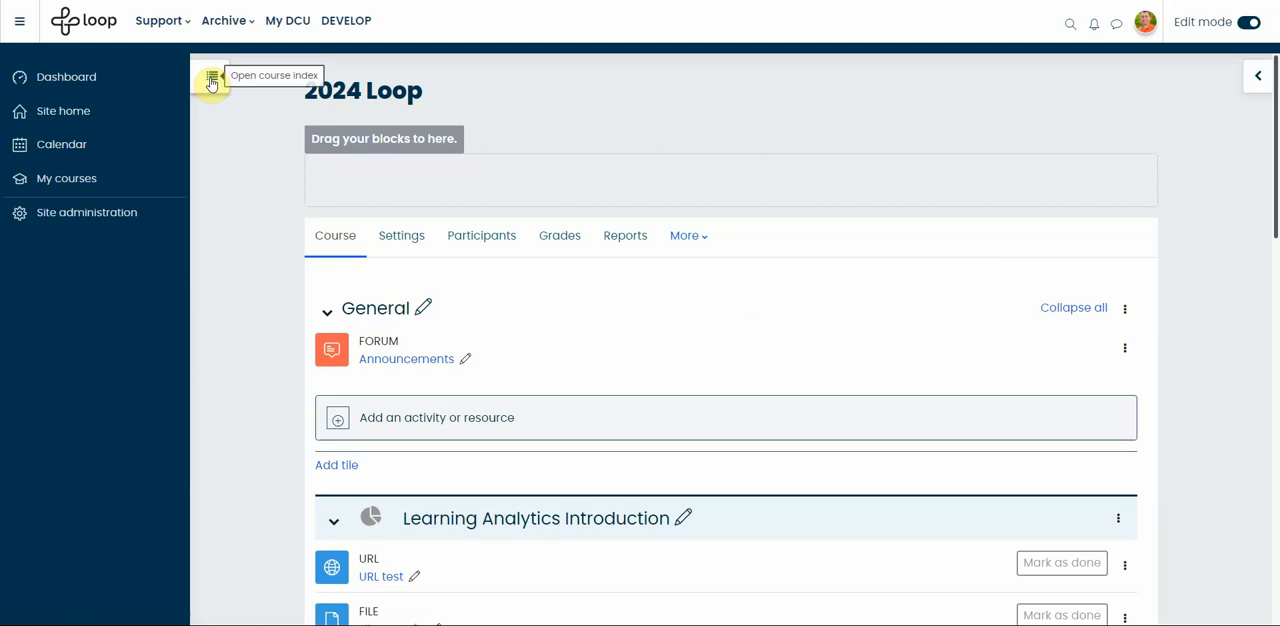
left_click(212, 80)
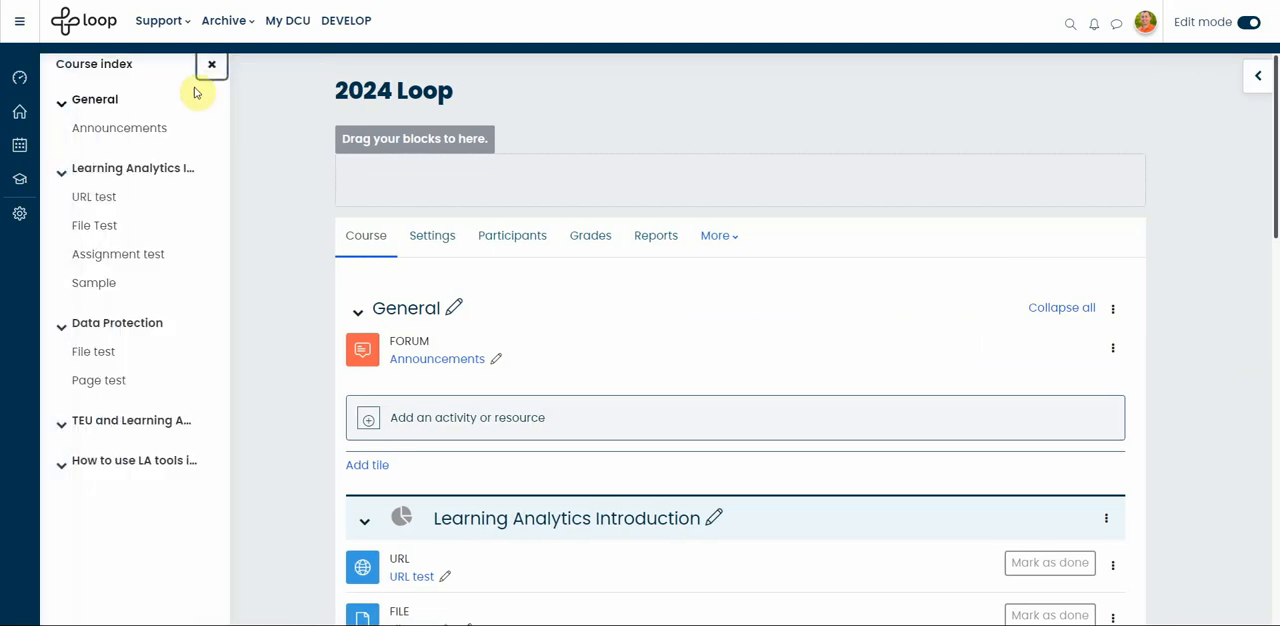
mouse_move(98, 380)
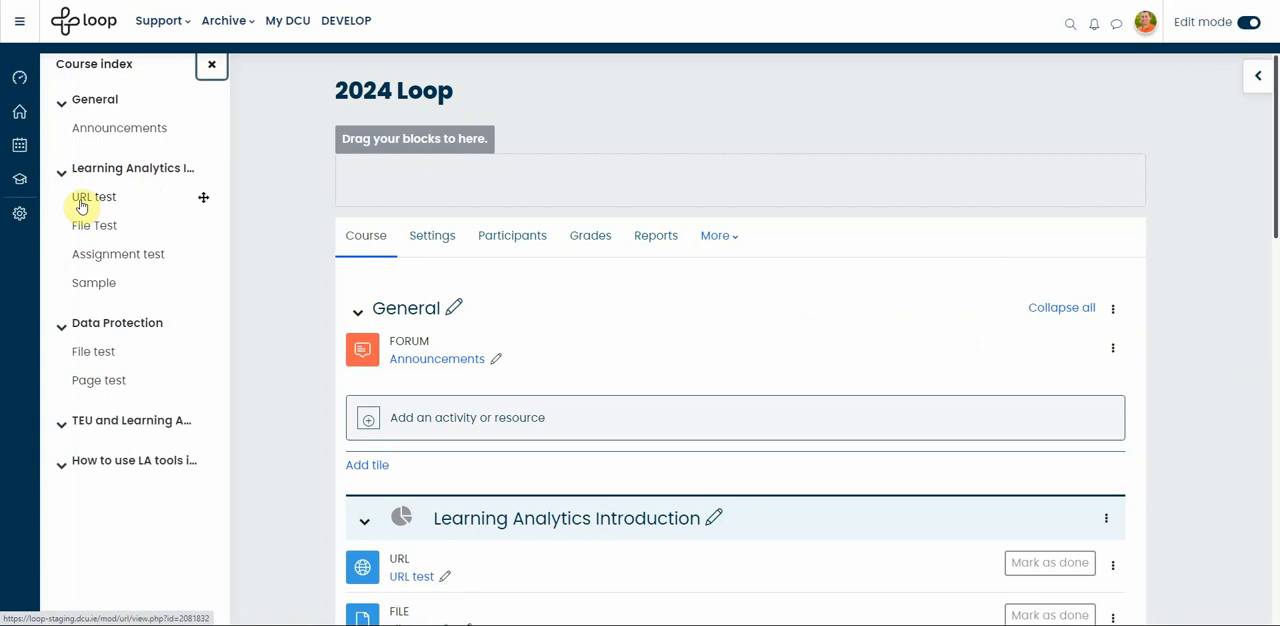
mouse_move(110, 204)
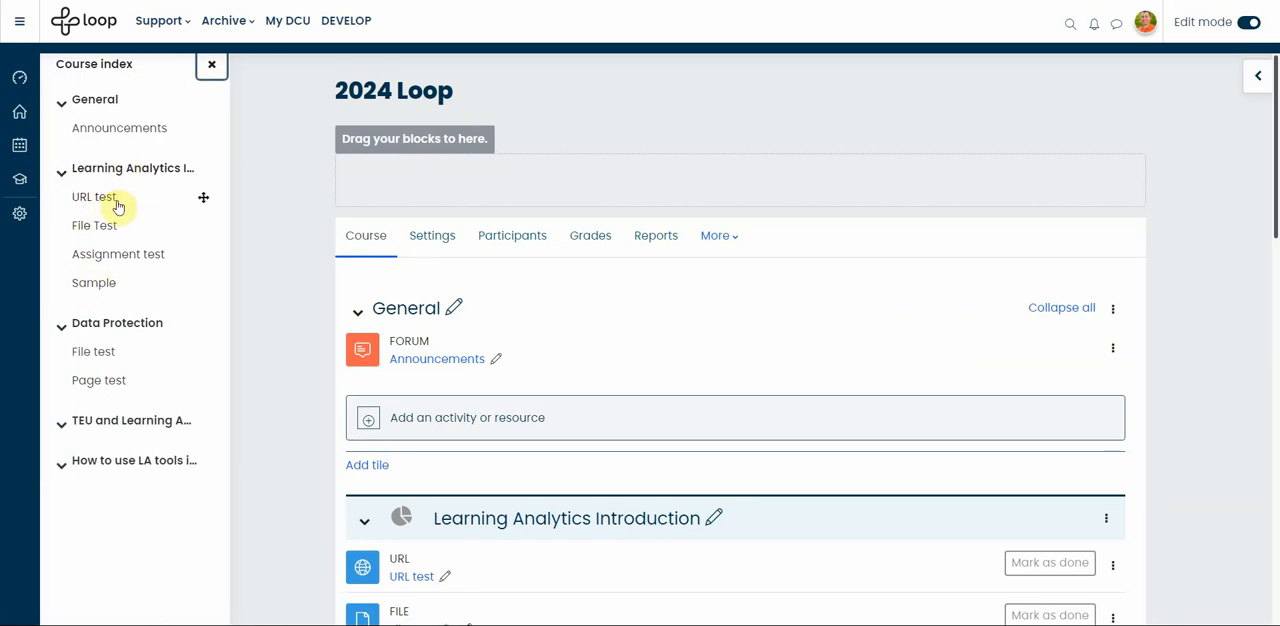
mouse_move(96, 224)
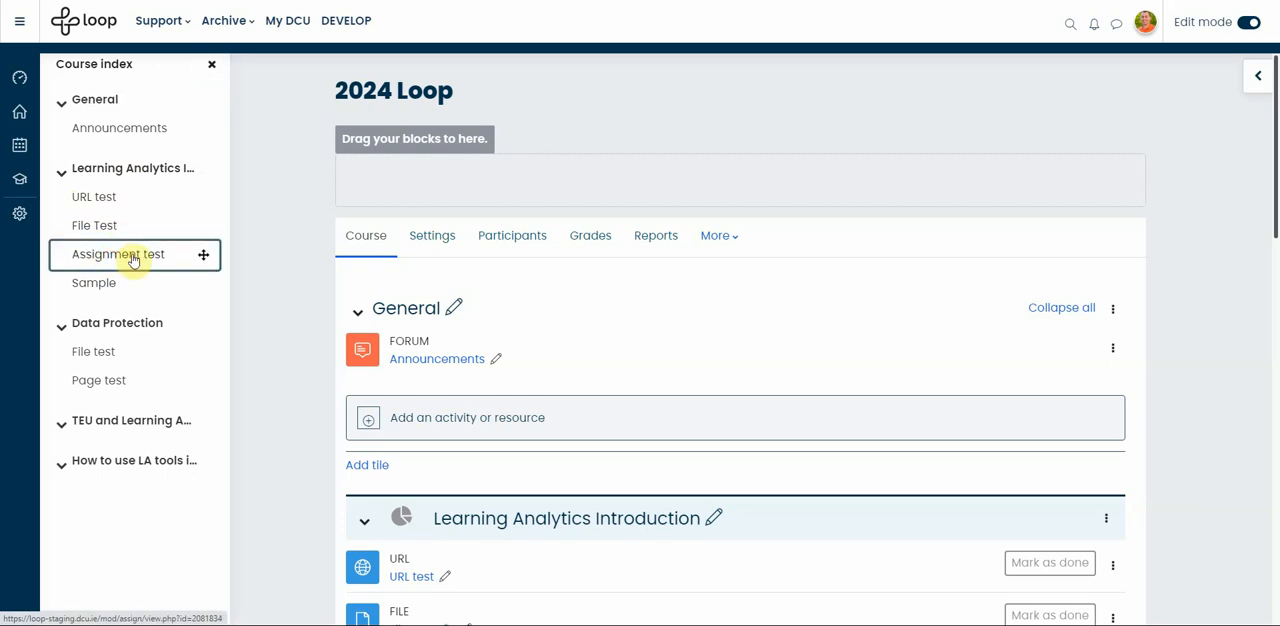
left_click(118, 254)
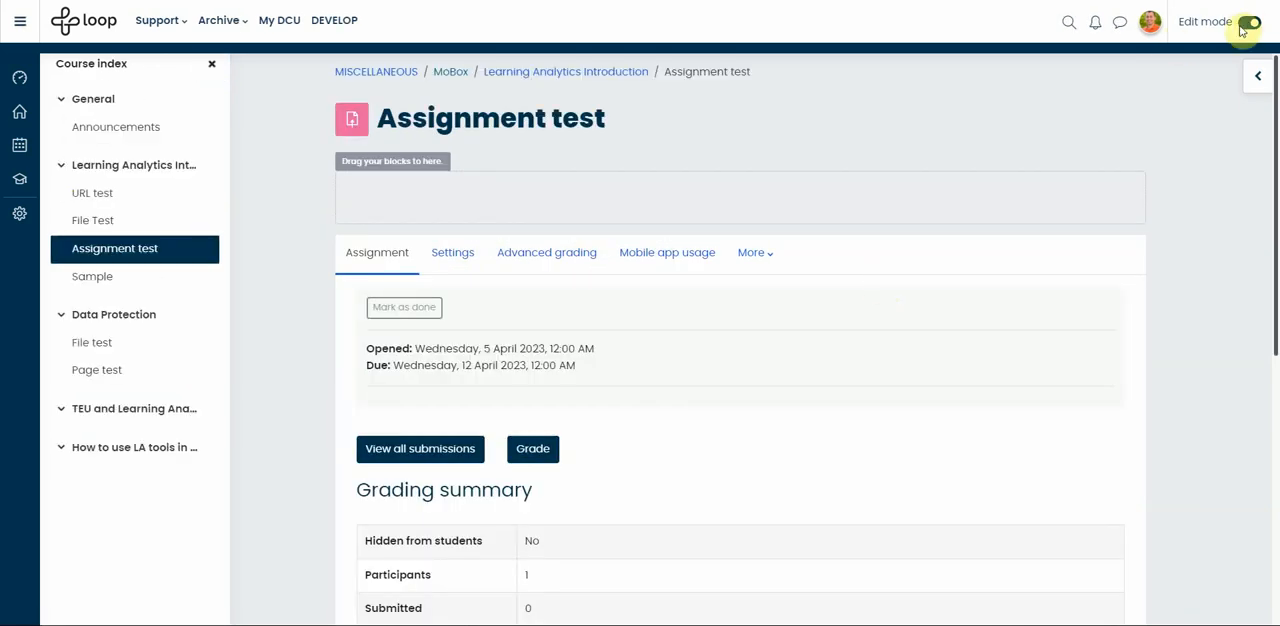
Step: Switch Edit mode off while viewing the Assignment test grading summary
left_click(1248, 20)
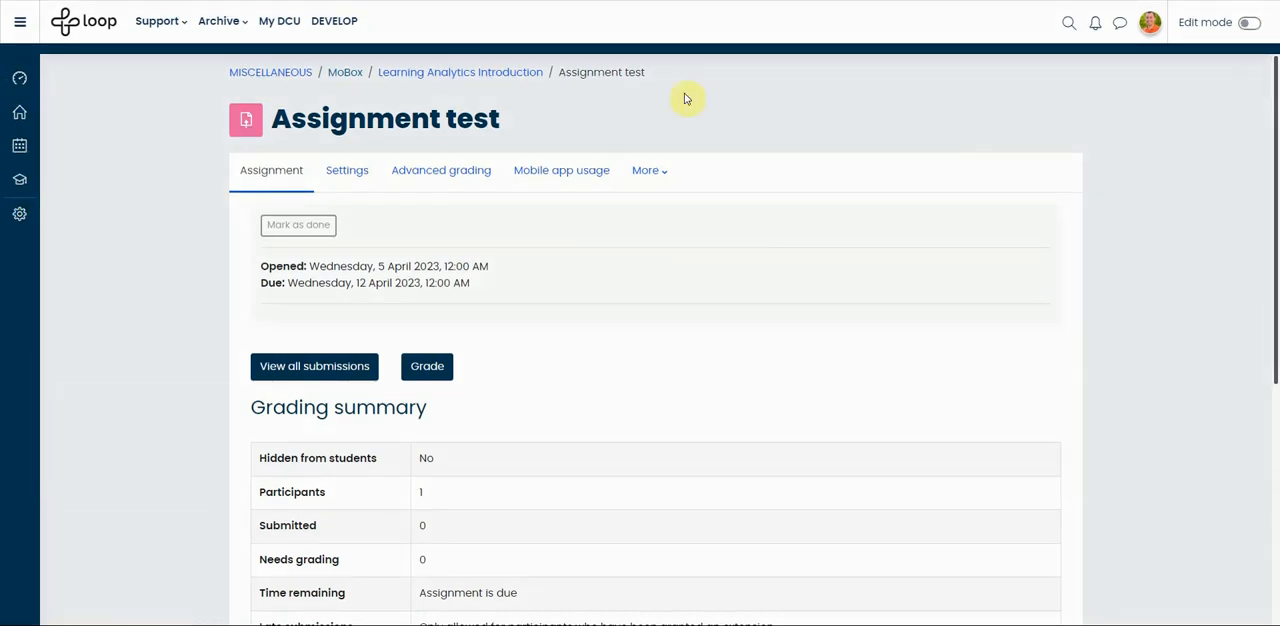
mouse_move(460, 72)
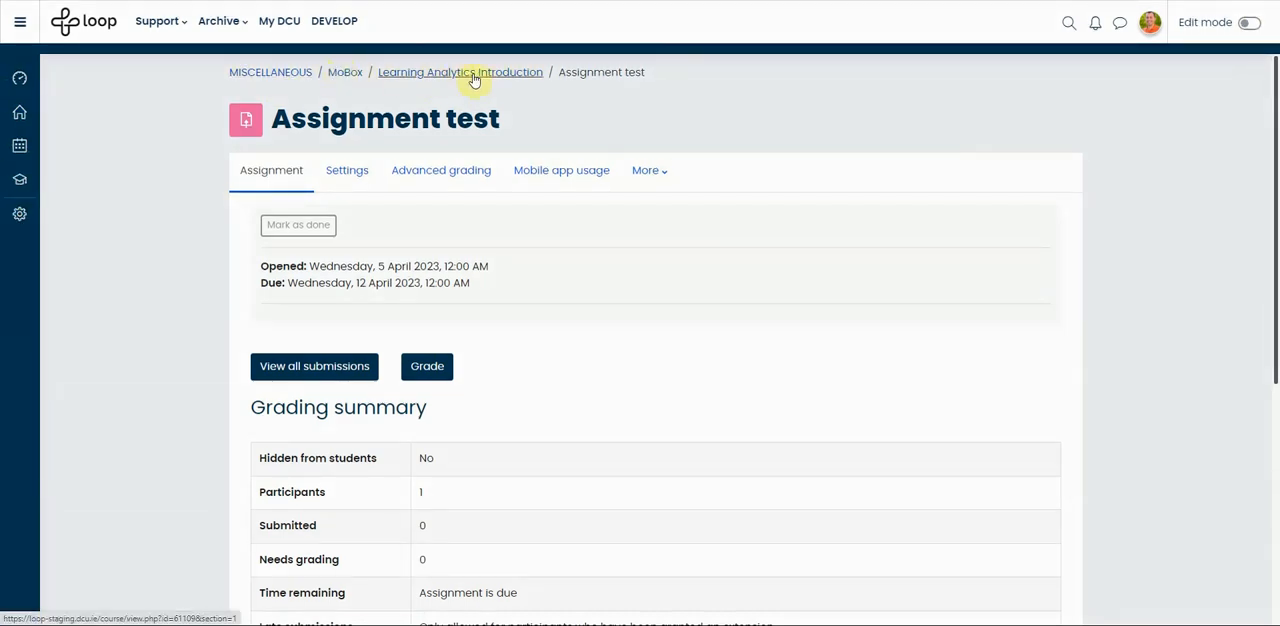
mouse_move(484, 76)
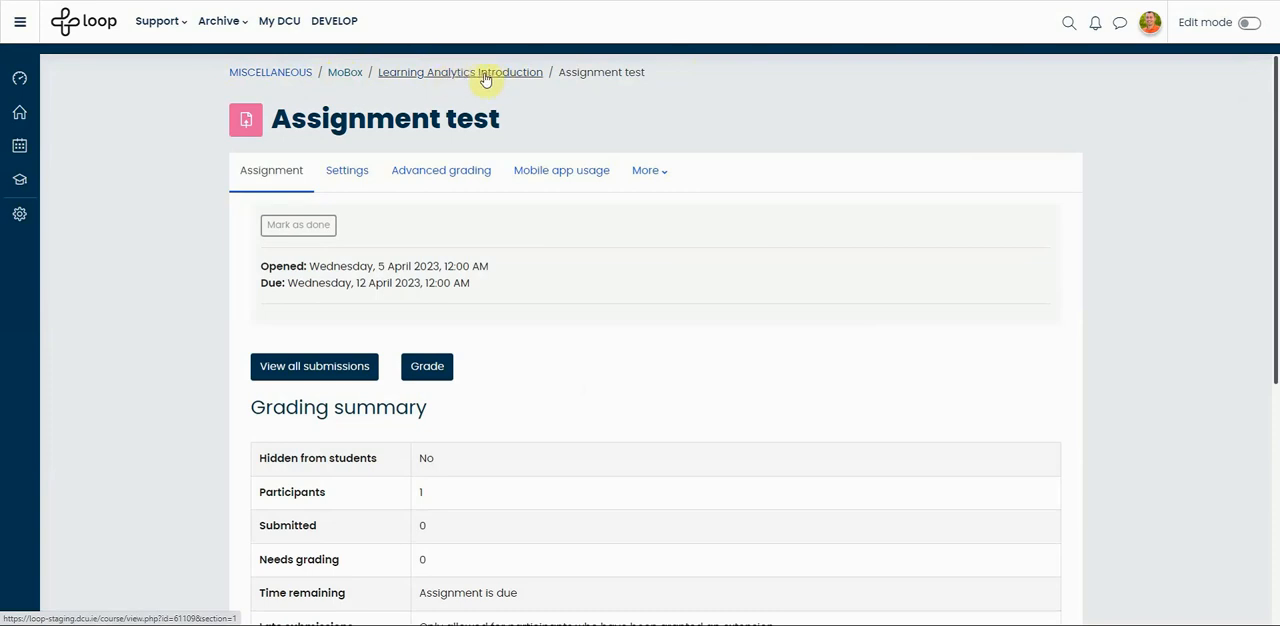
mouse_move(344, 72)
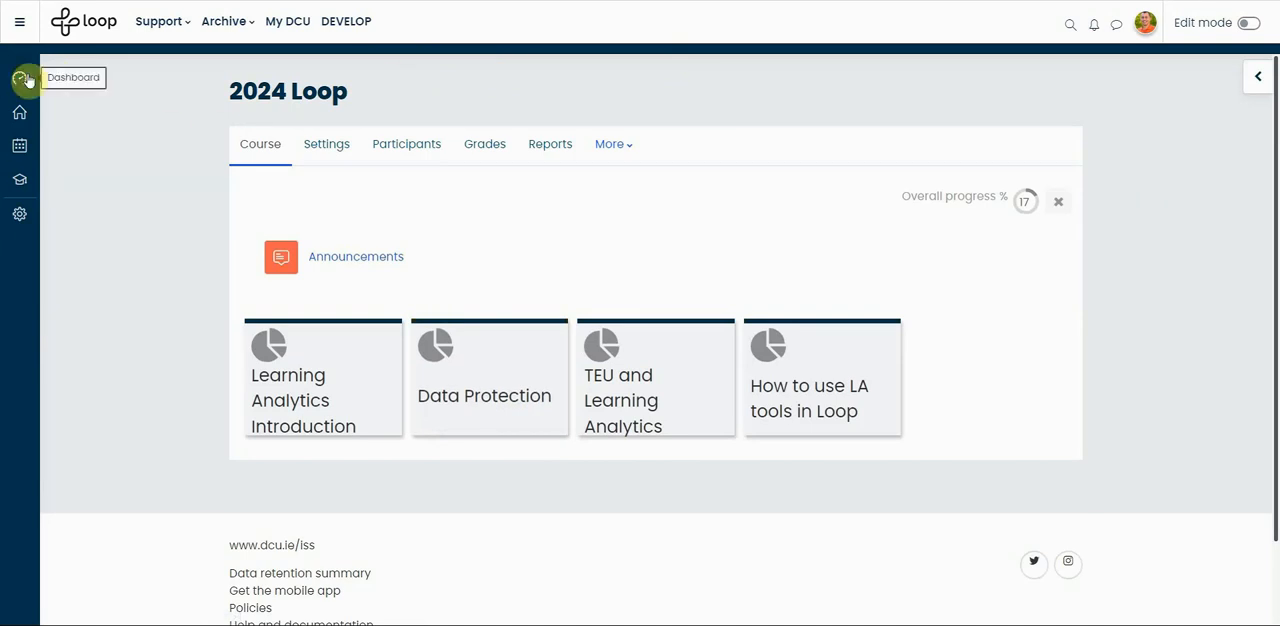
mouse_move(104, 160)
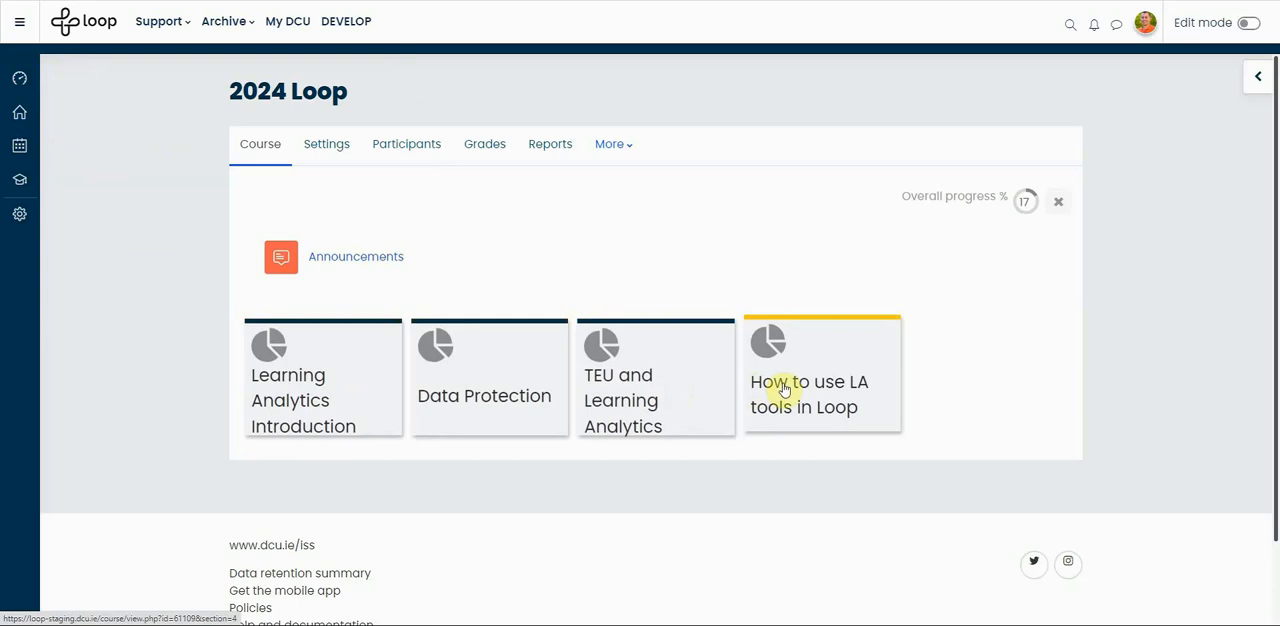
left_click(326, 144)
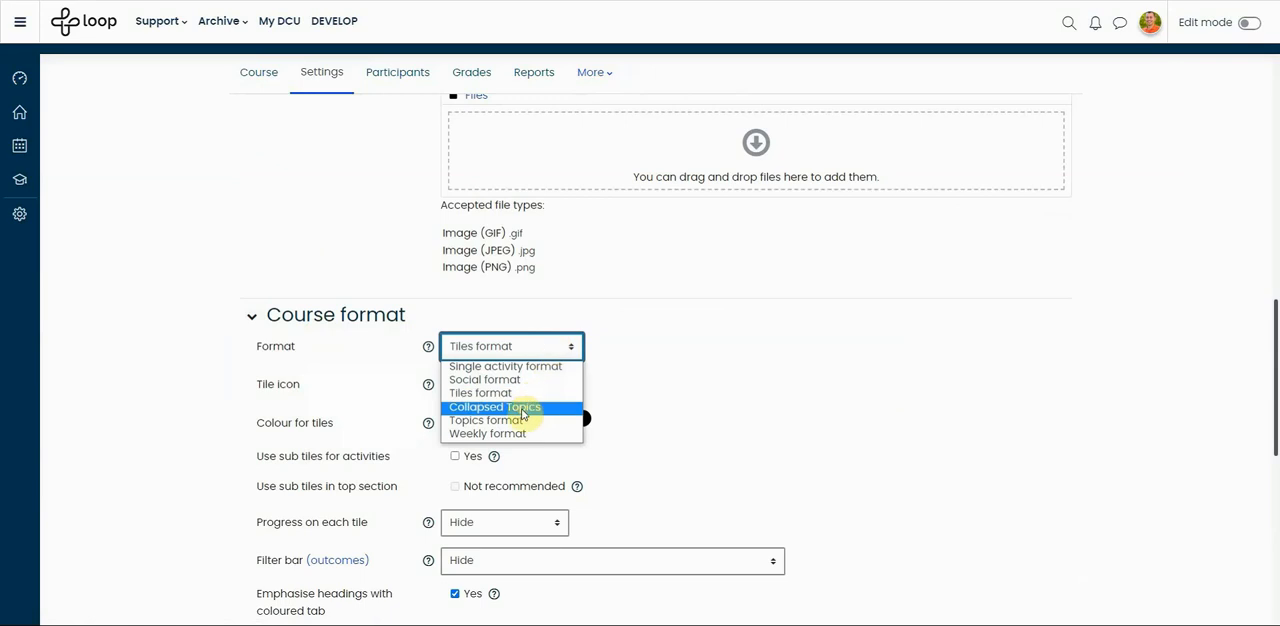
Step: Choose Collapsed topics as the course format and save, returning to the course
left_click(494, 406)
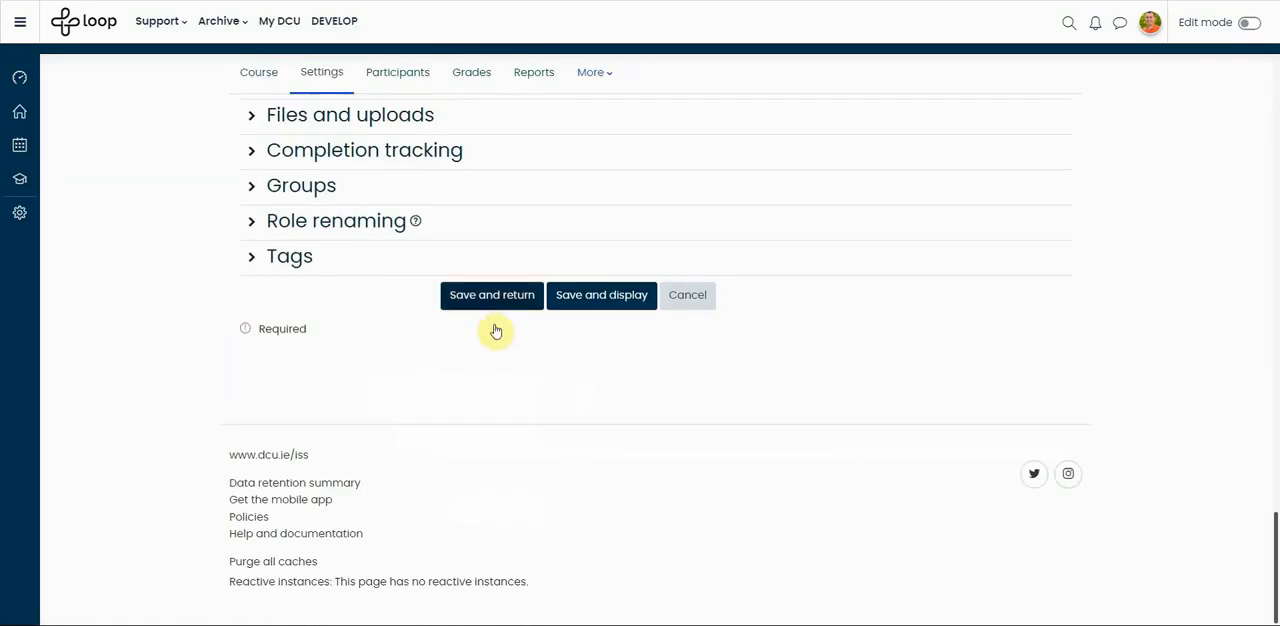
left_click(492, 294)
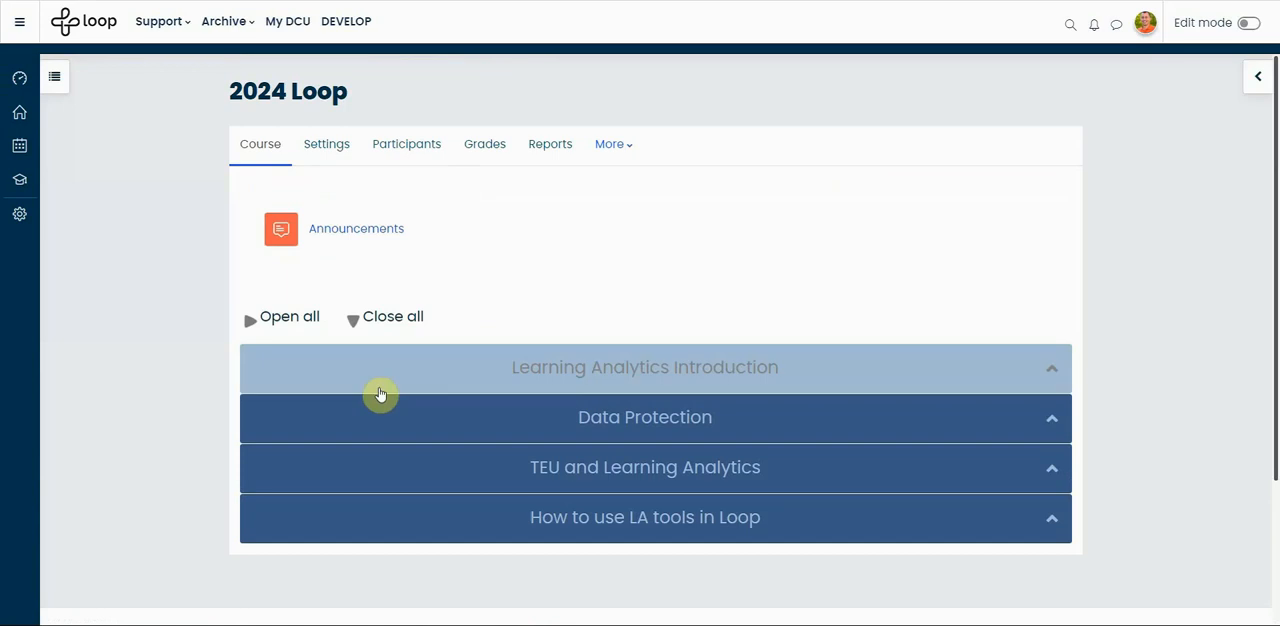
mouse_move(62, 76)
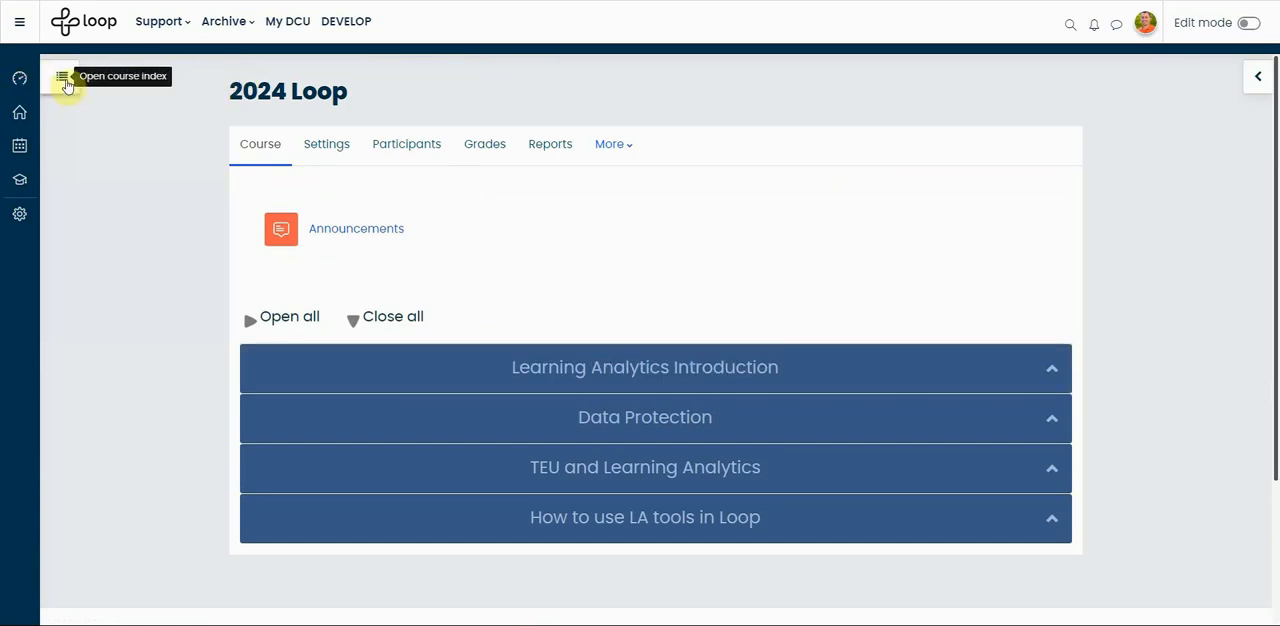
Step: Show the course index beside the collapsed-topics course, listing its sections and activities
left_click(64, 78)
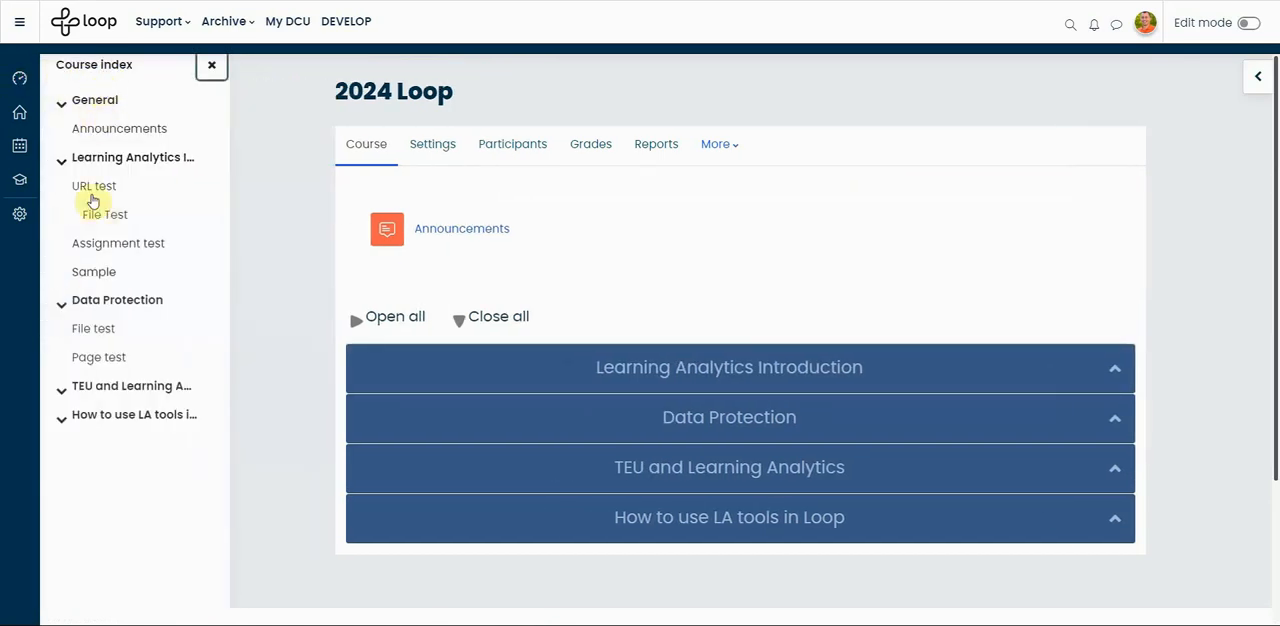